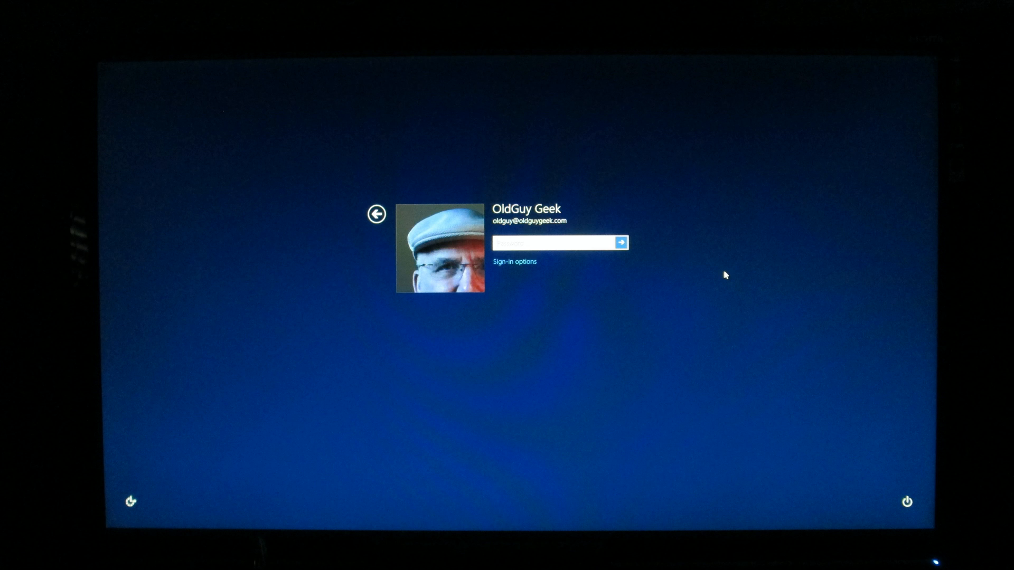
- Reveal the other sign-in methods and sign in using the account password
click(514, 261)
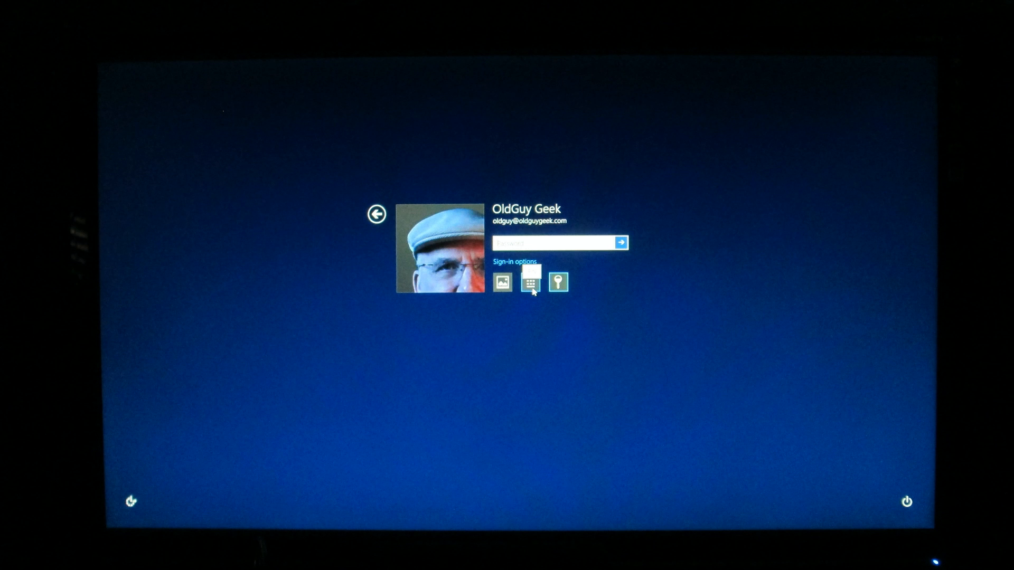
click(558, 283)
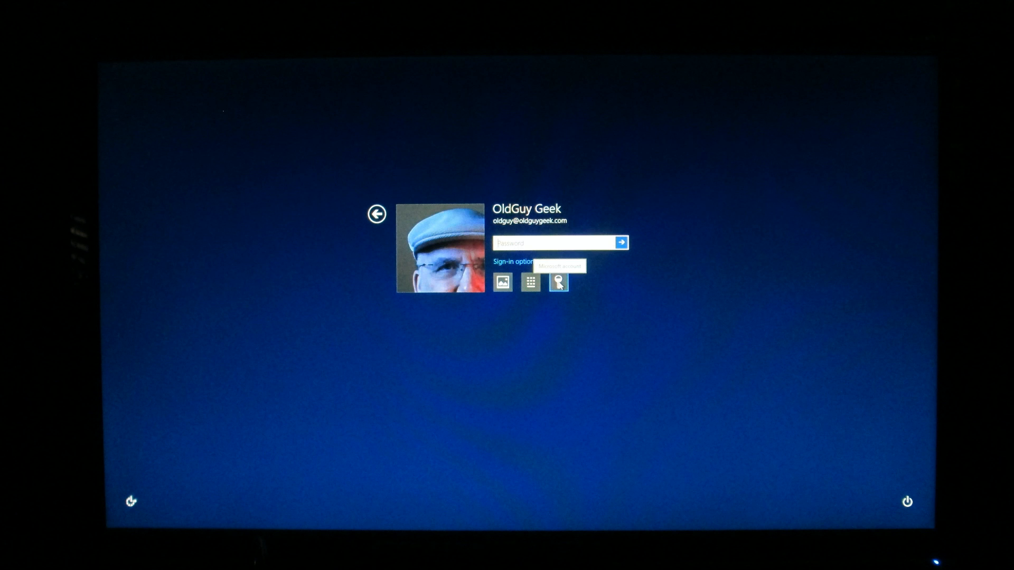
click(621, 242)
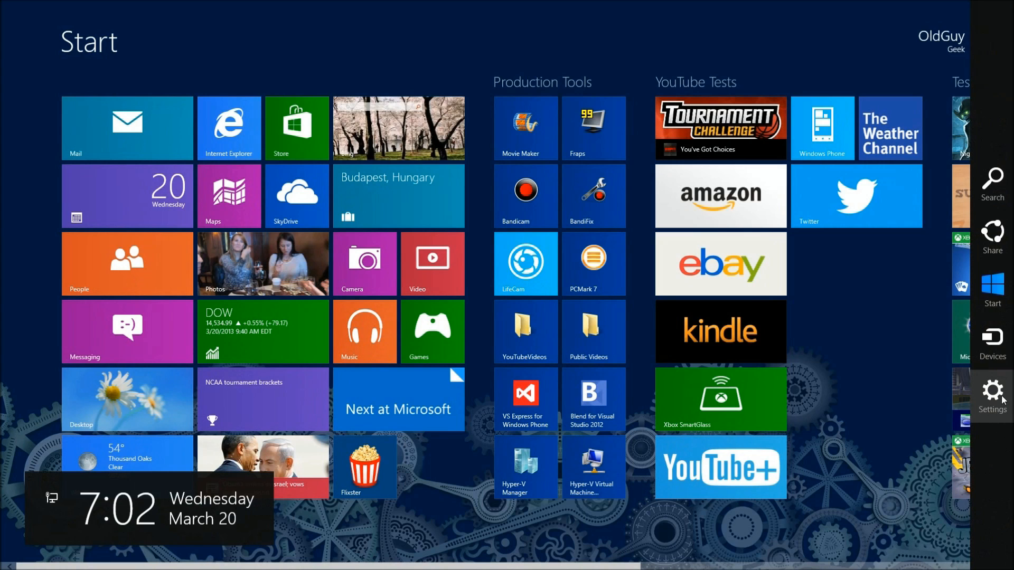
- Go from Change PC settings to the Users page listing password, picture password and PIN
click(991, 398)
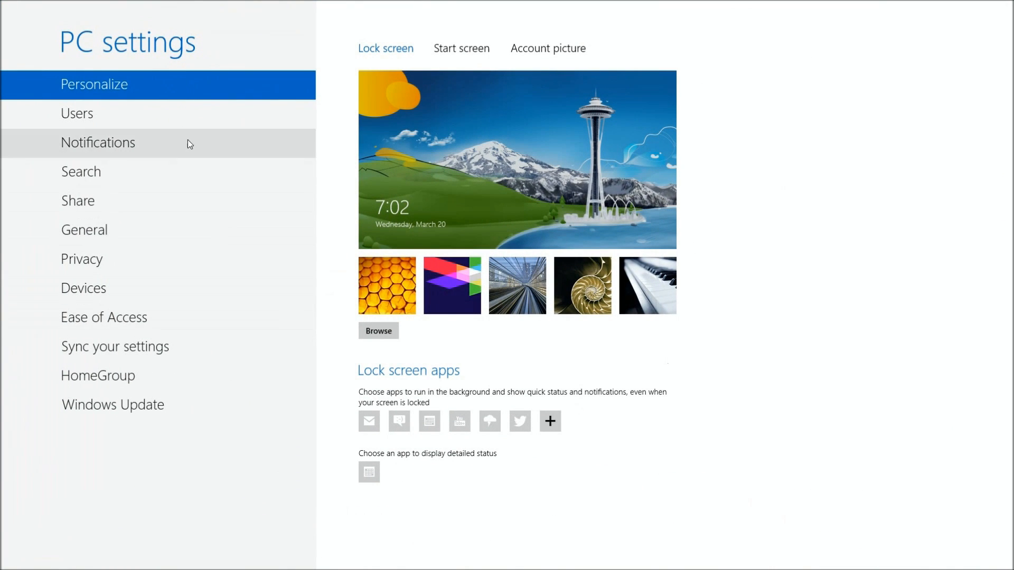
mouse_move(98, 271)
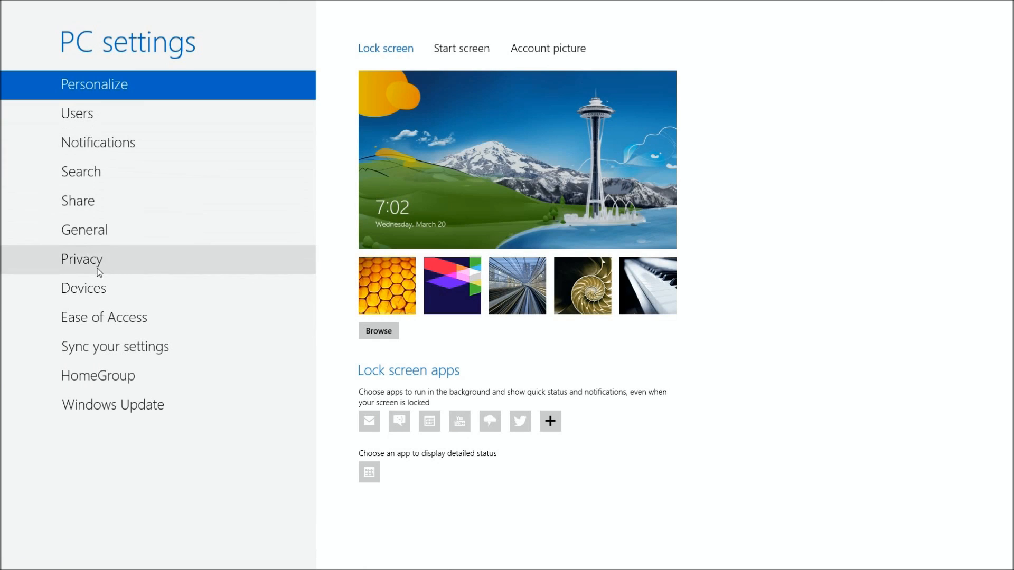
click(77, 113)
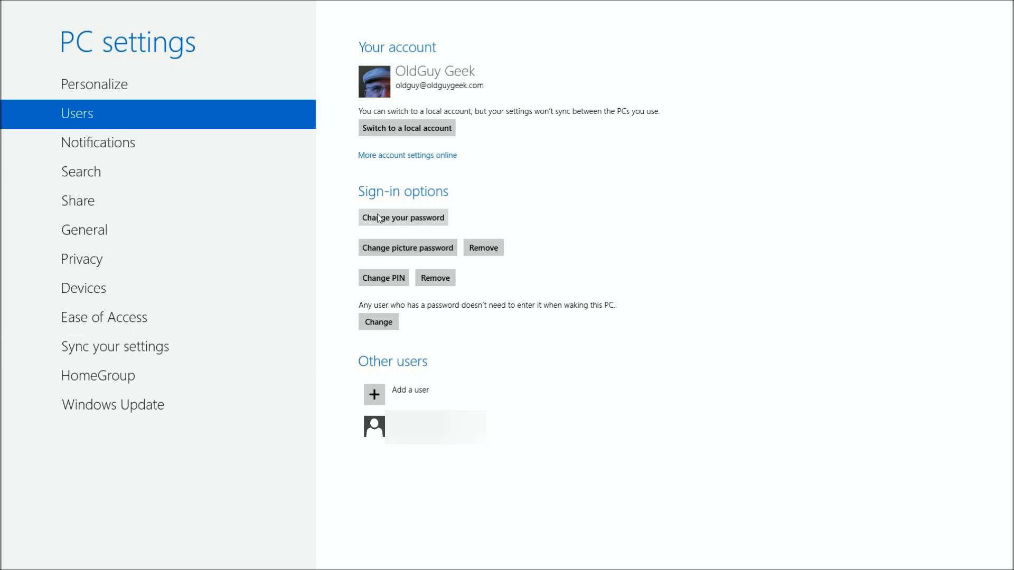
mouse_move(414, 257)
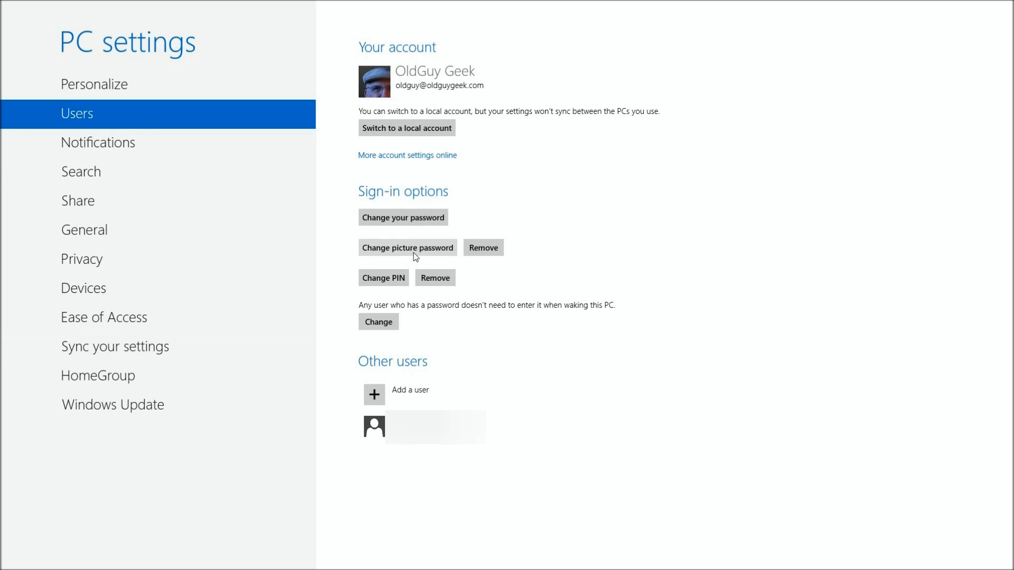
mouse_move(431, 253)
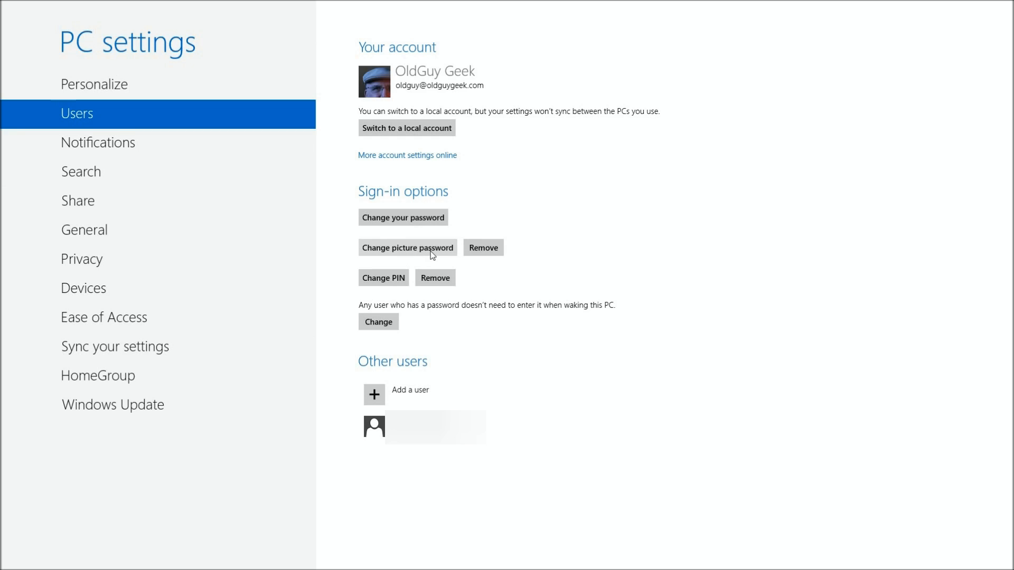
mouse_move(382, 278)
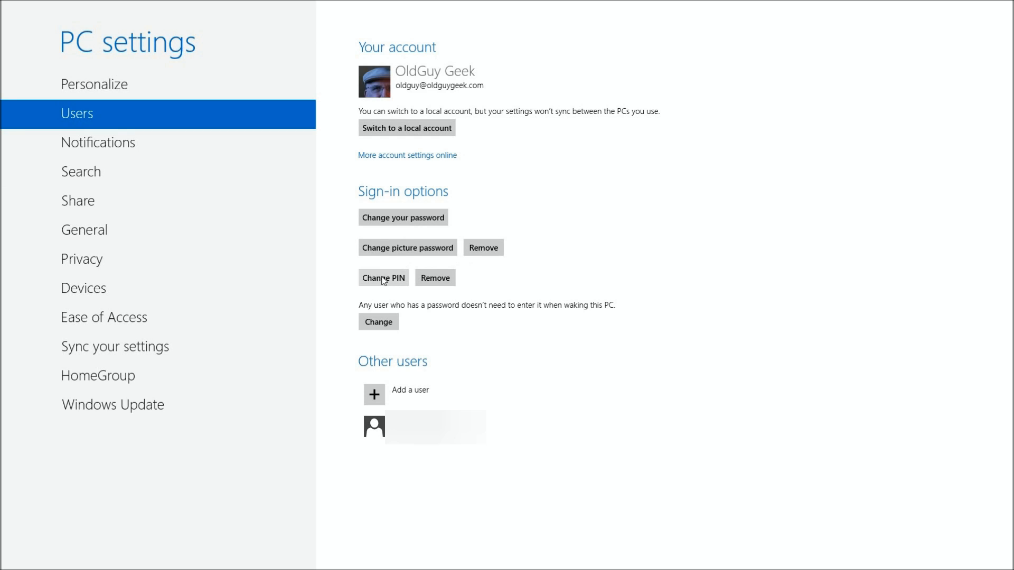
mouse_move(435, 277)
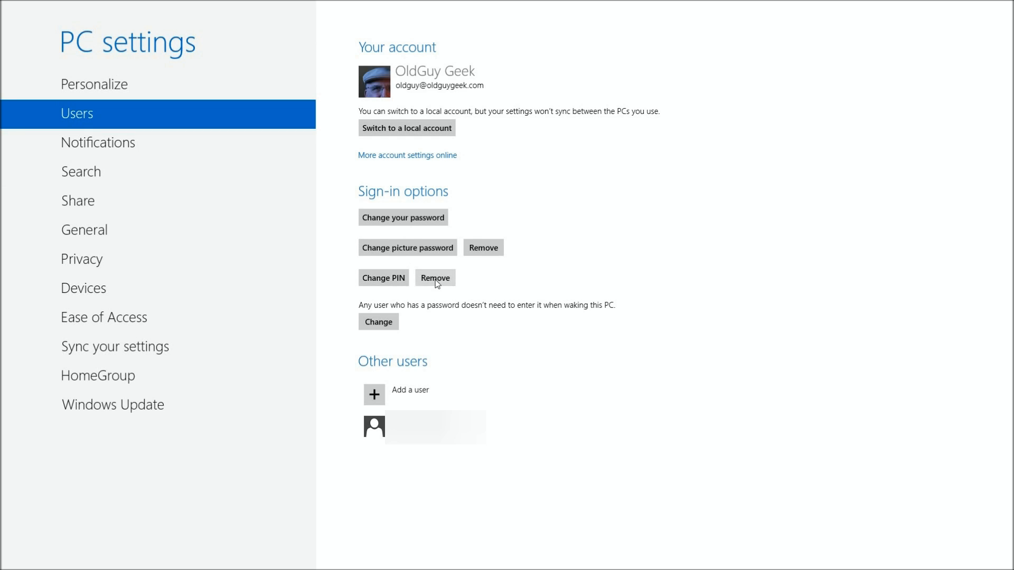
- Remove the existing PIN and start Create a PIN, entering the account password
click(435, 278)
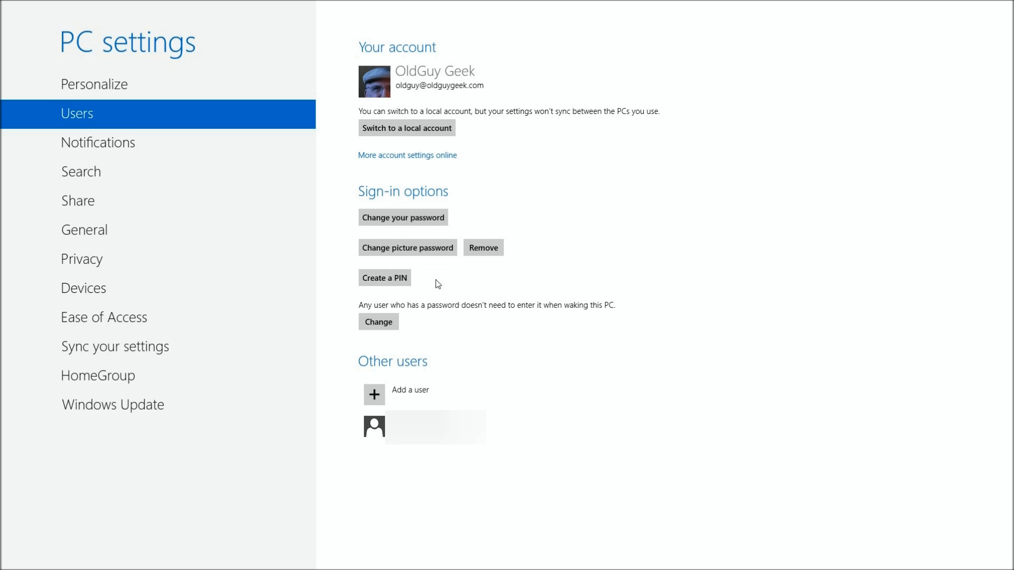
mouse_move(661, 521)
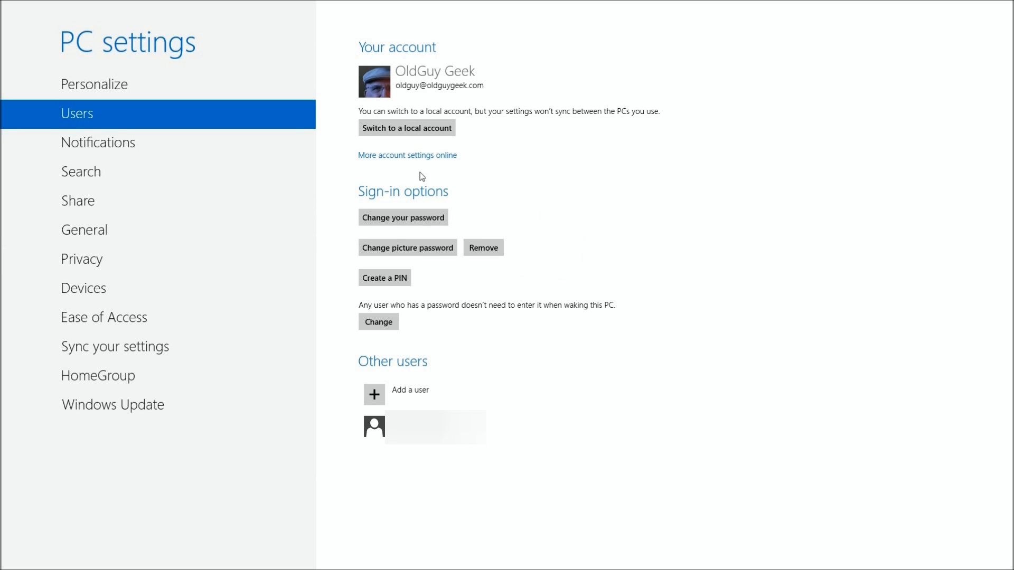
mouse_move(504, 223)
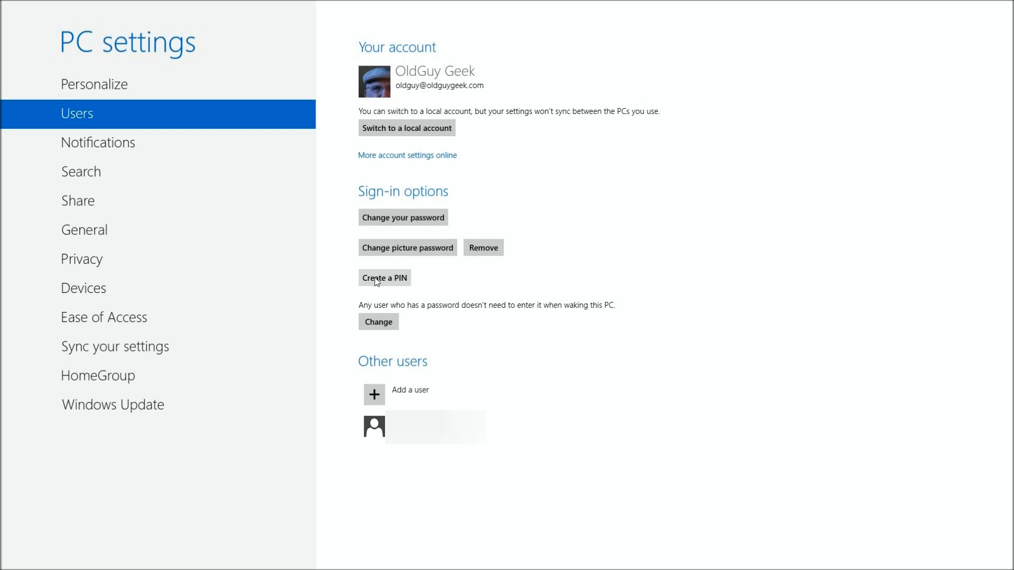
click(385, 278)
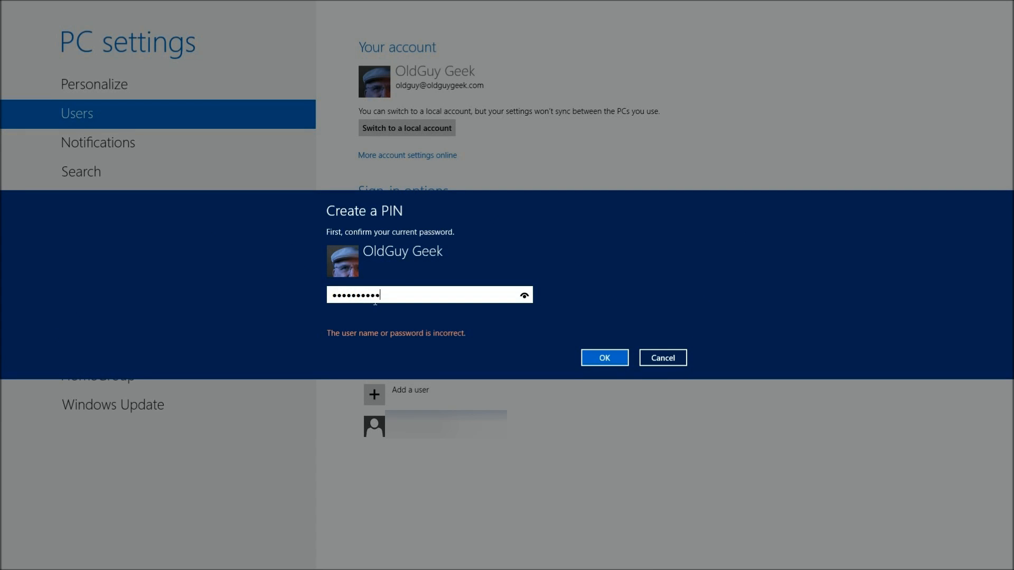
click(603, 358)
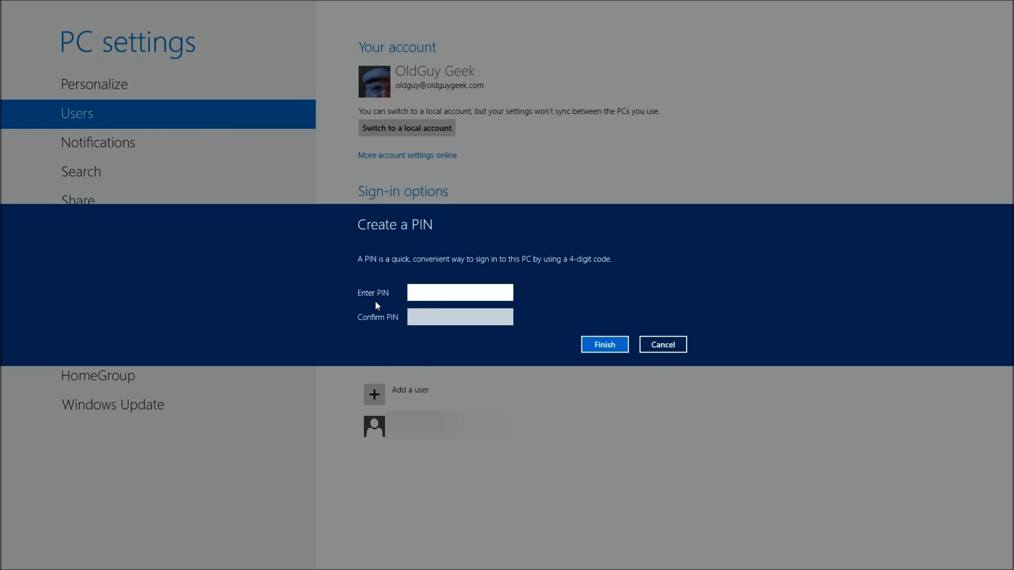
click(459, 292)
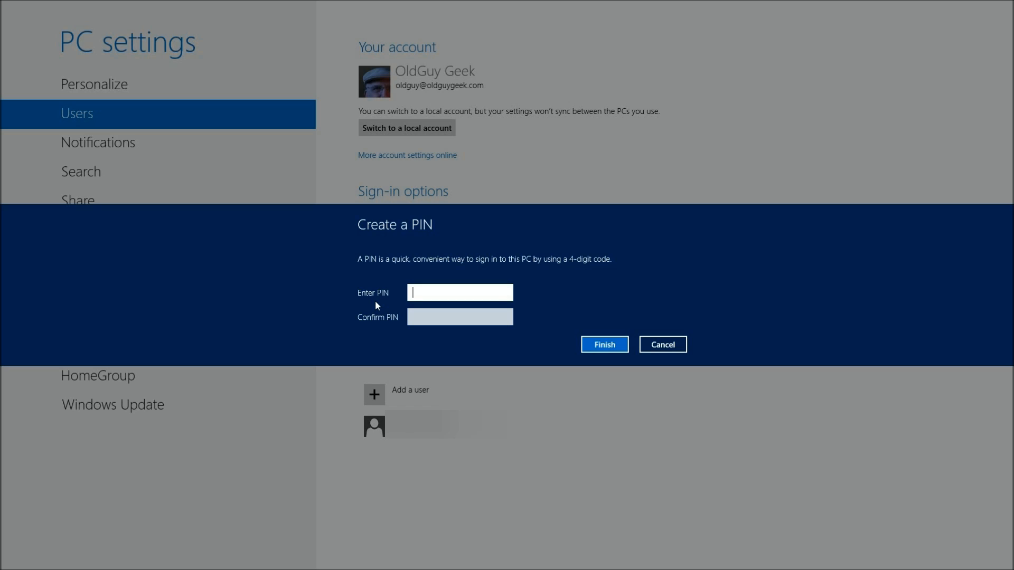
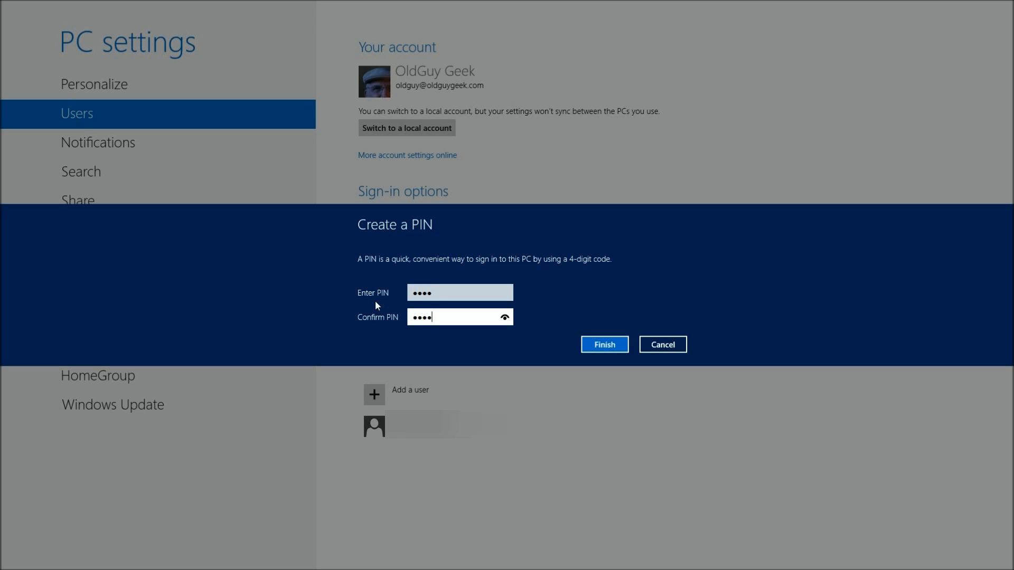
mouse_move(380, 307)
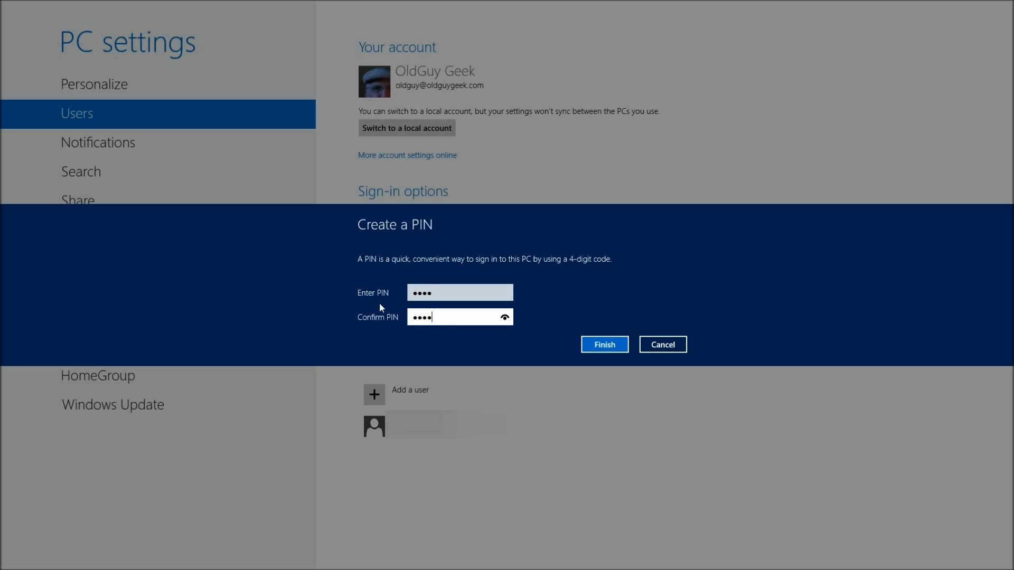
click(603, 344)
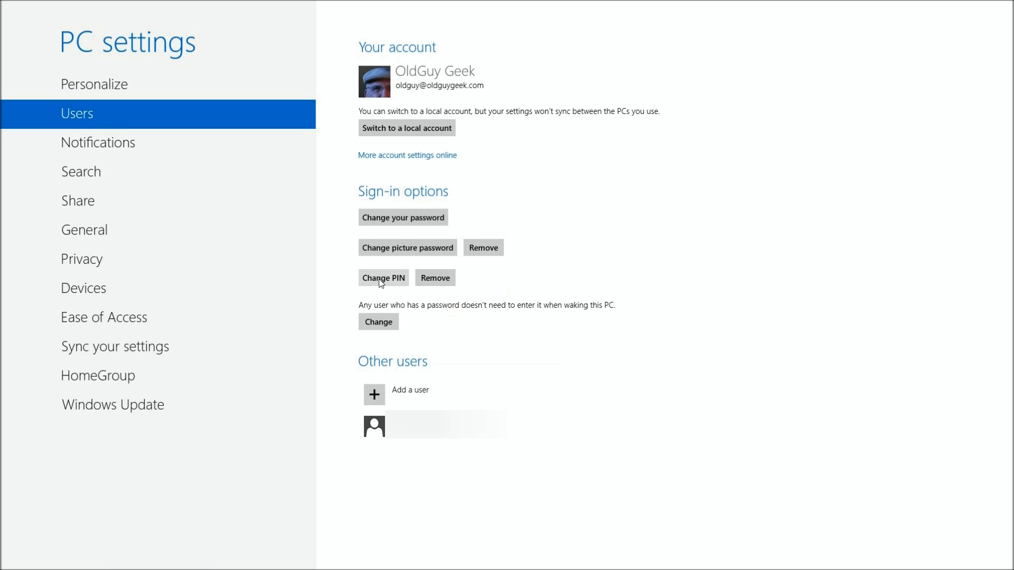
mouse_move(416, 293)
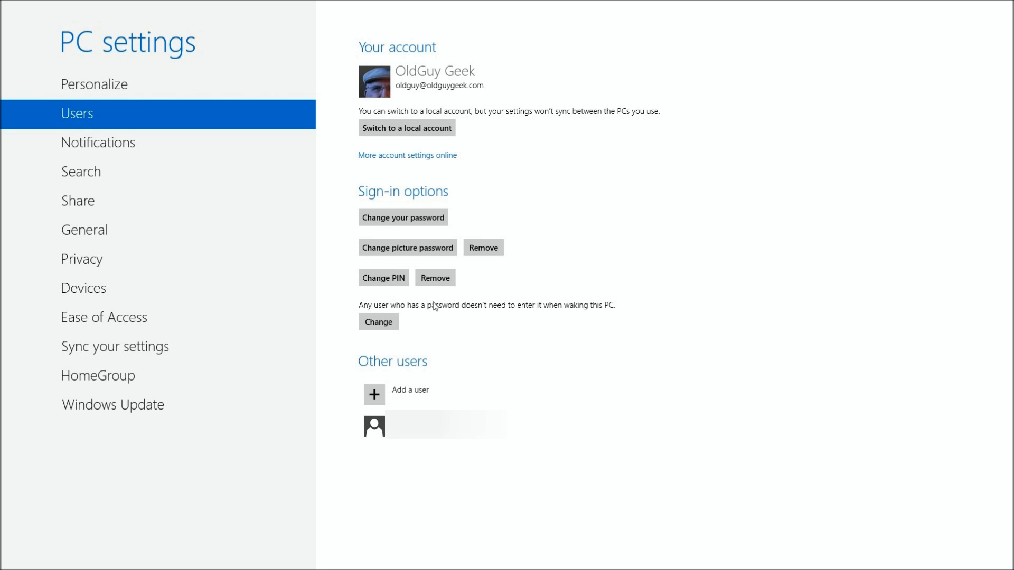
mouse_move(491, 6)
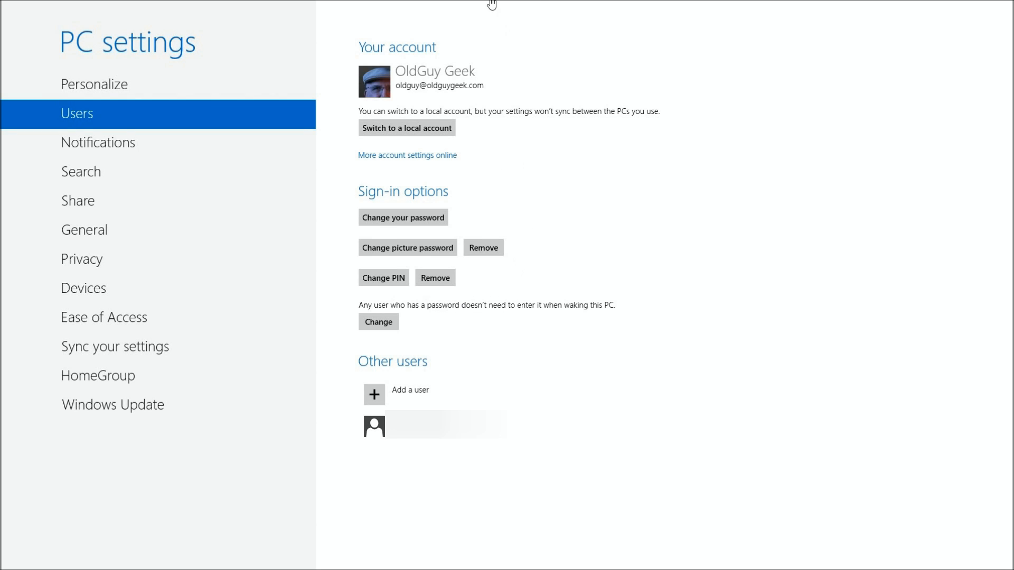